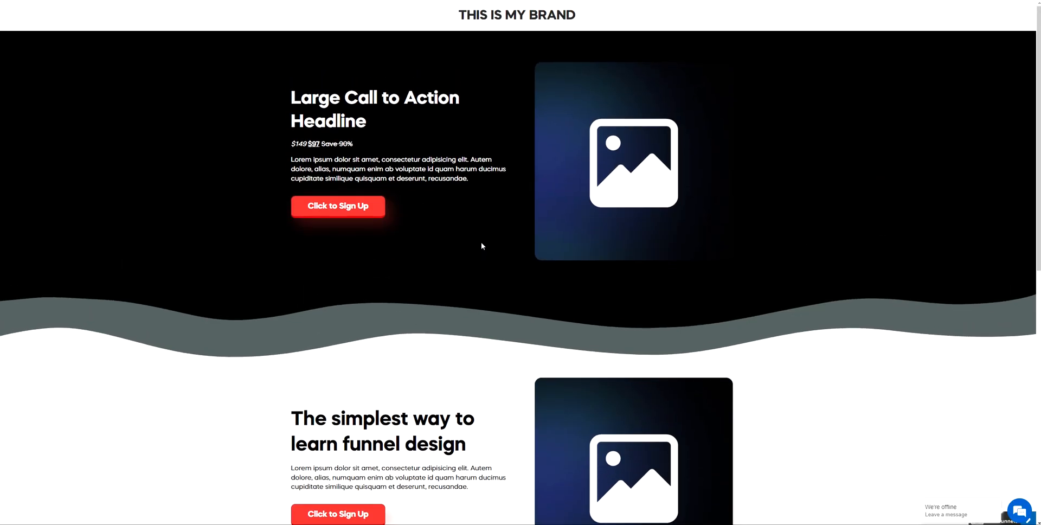
Scroll through the landing page preview showing the black hero and grey wave.
scroll(down, 3)
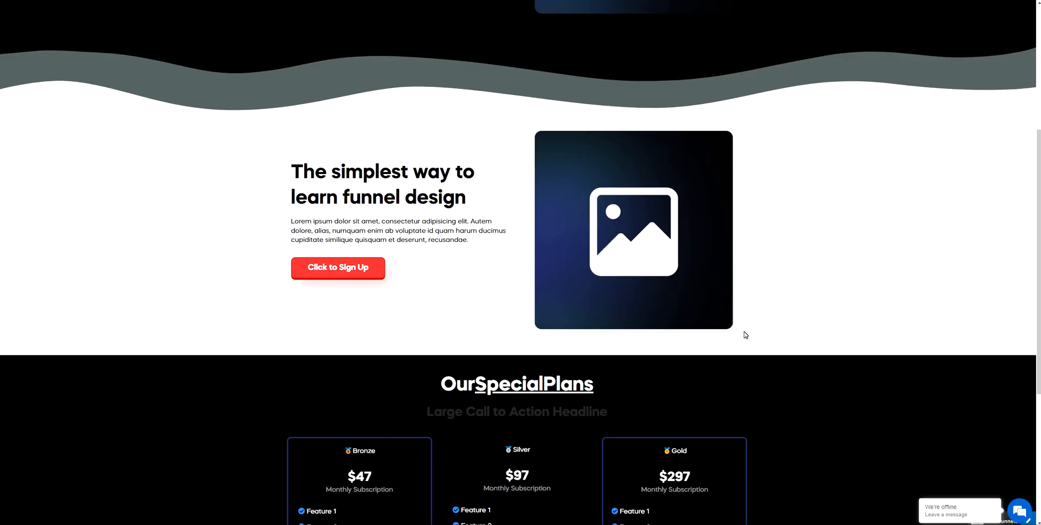
scroll(up, 3)
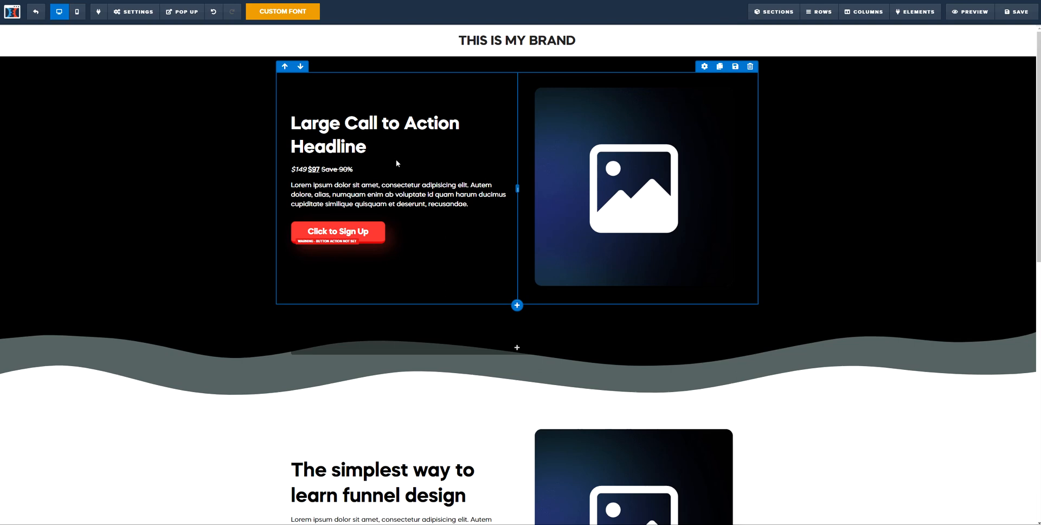
scroll(down, 3)
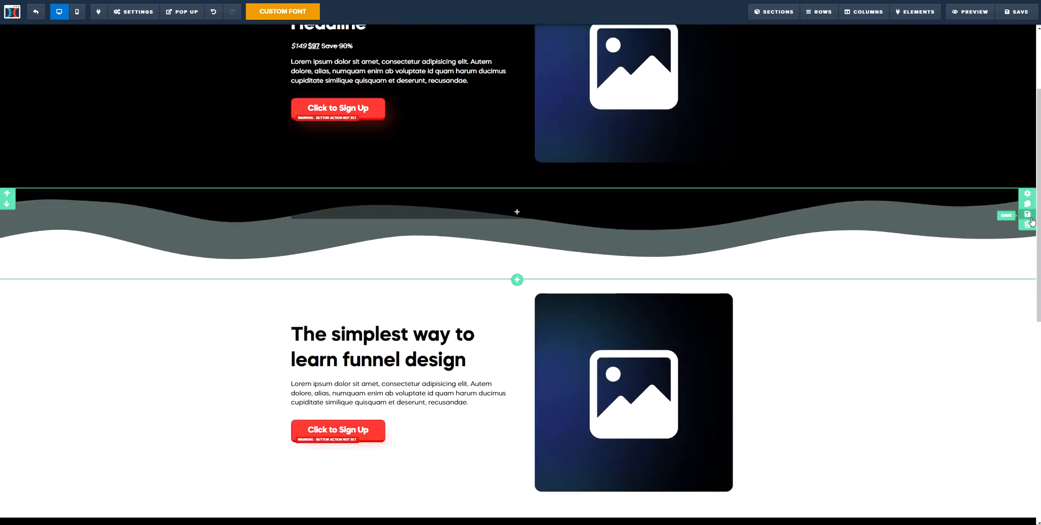
scroll(down, 3)
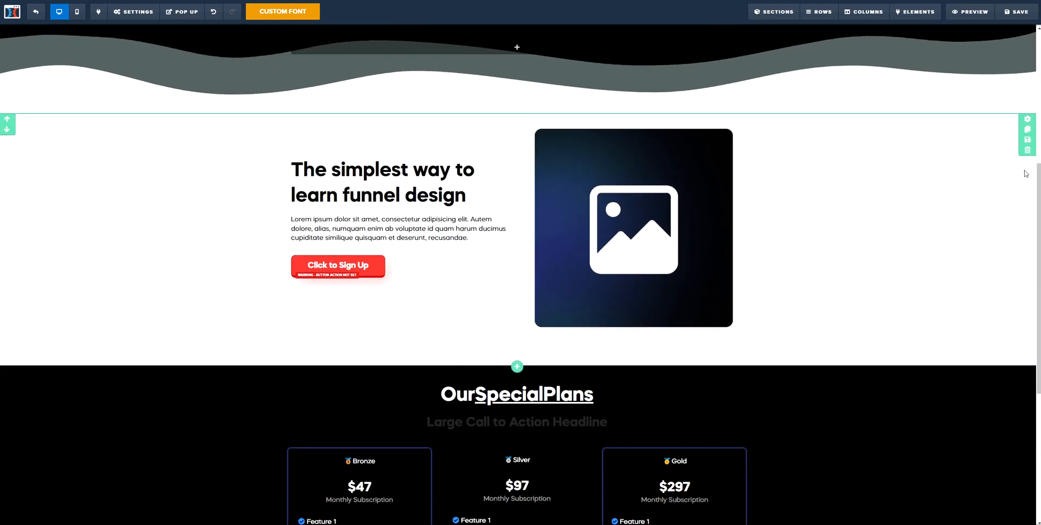
mouse_move(1027, 120)
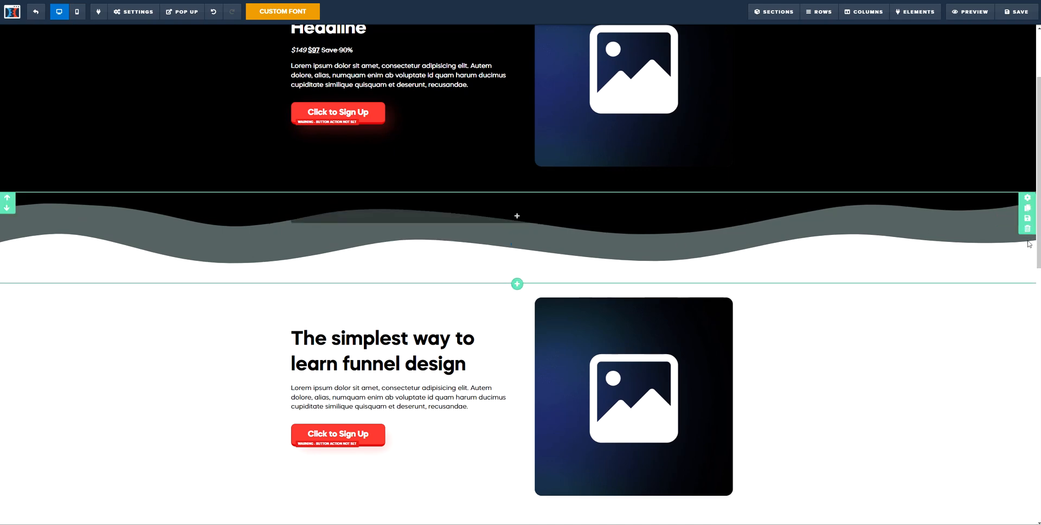
scroll(up, 3)
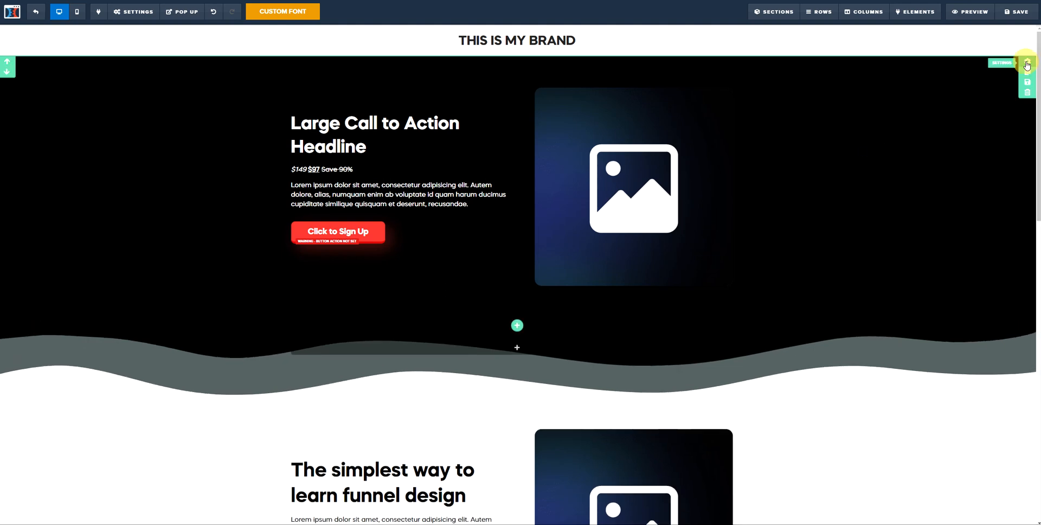
Set the hero section's background colour to red in its section settings.
click(1026, 63)
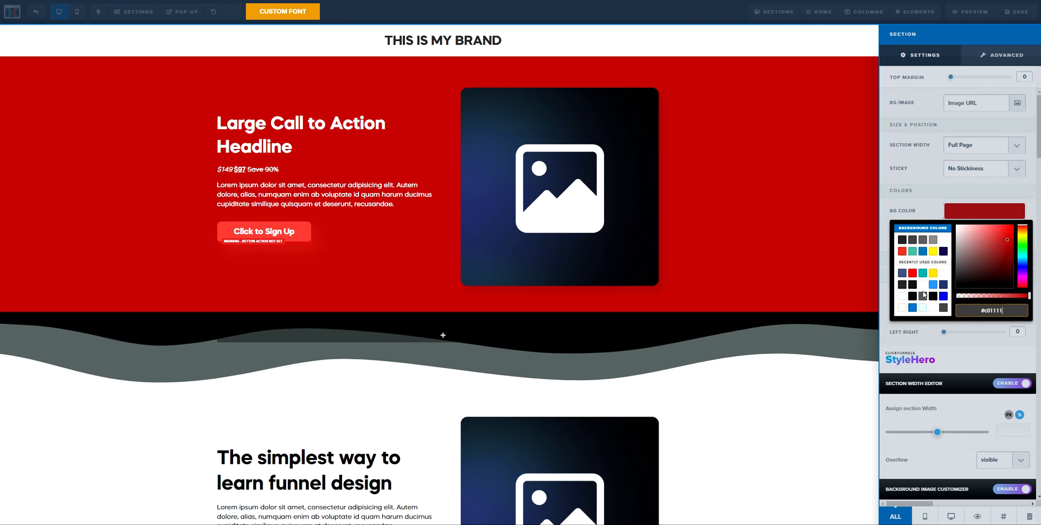
click(911, 296)
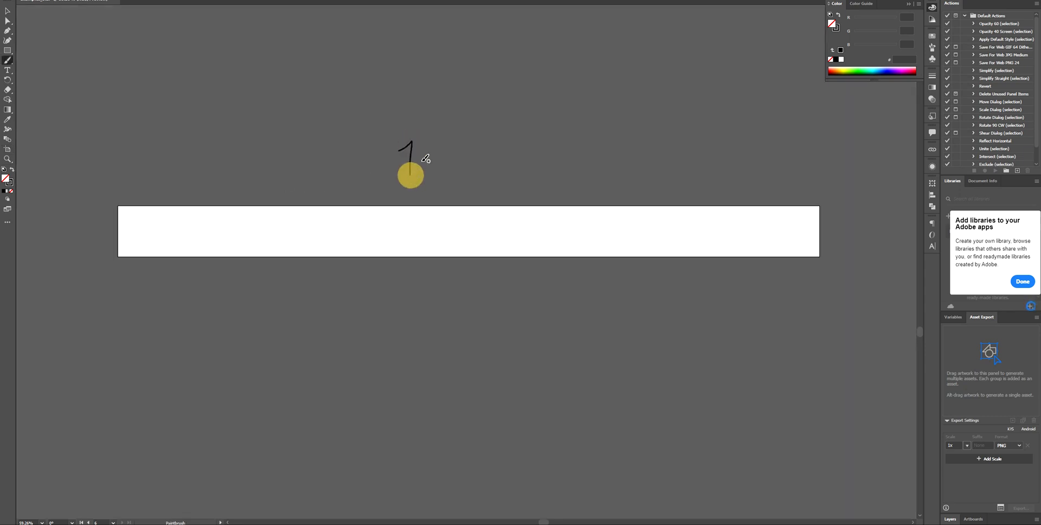
Sketch the 1920 px width notes over Illustrator's wide blank artboard.
drag(411, 159, 482, 156)
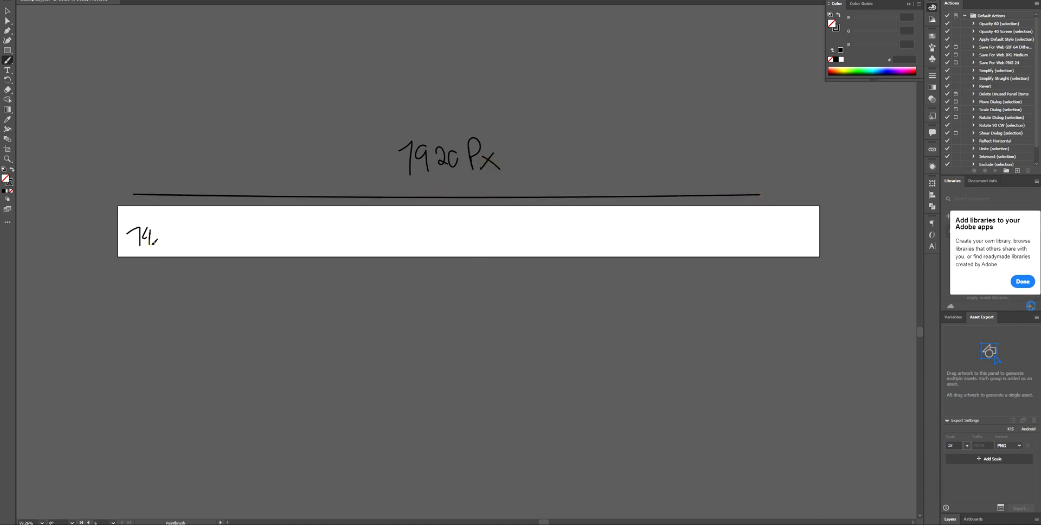
drag(160, 237, 195, 237)
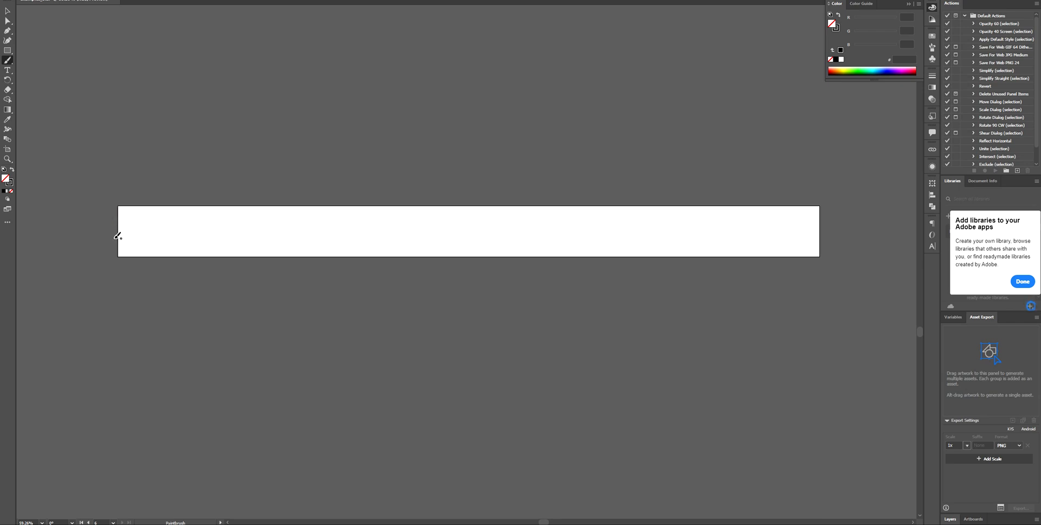
Pencil a wavy line from the artboard's left edge to its right edge, then select it.
drag(117, 239, 184, 230)
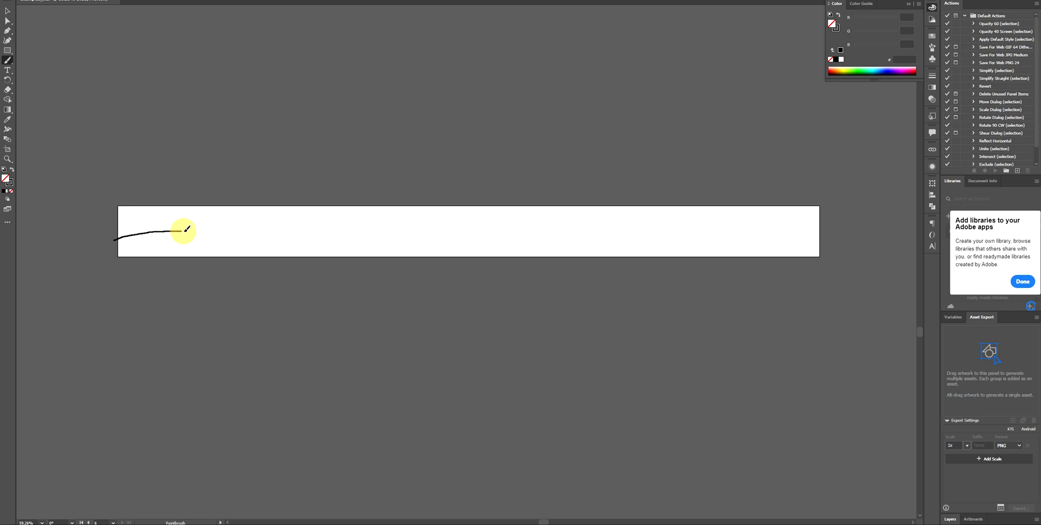
drag(184, 230, 461, 220)
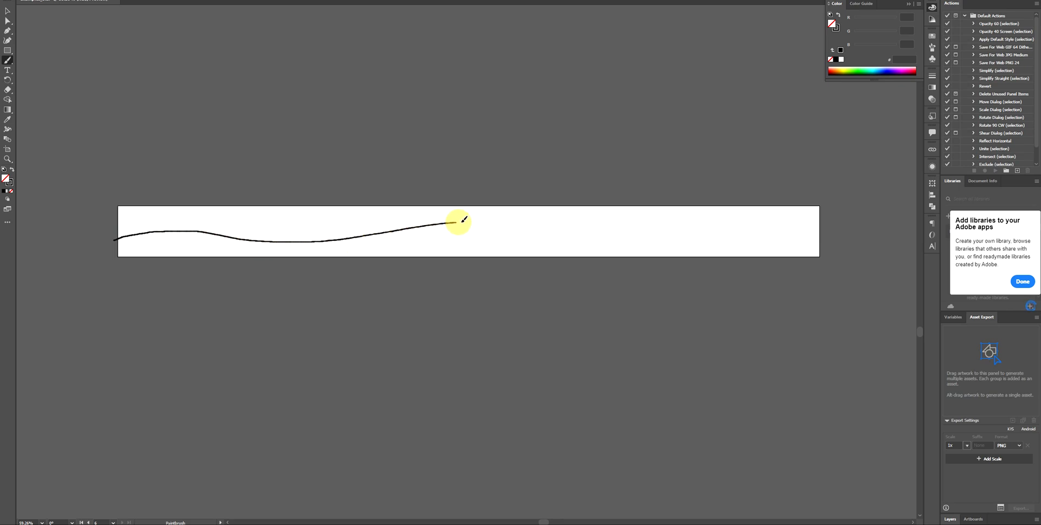
drag(460, 221, 787, 229)
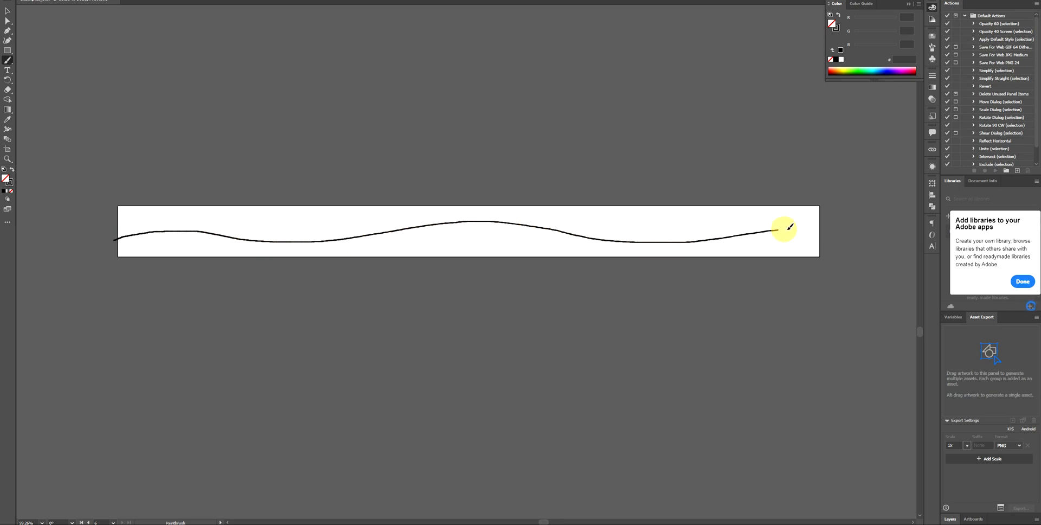
click(550, 232)
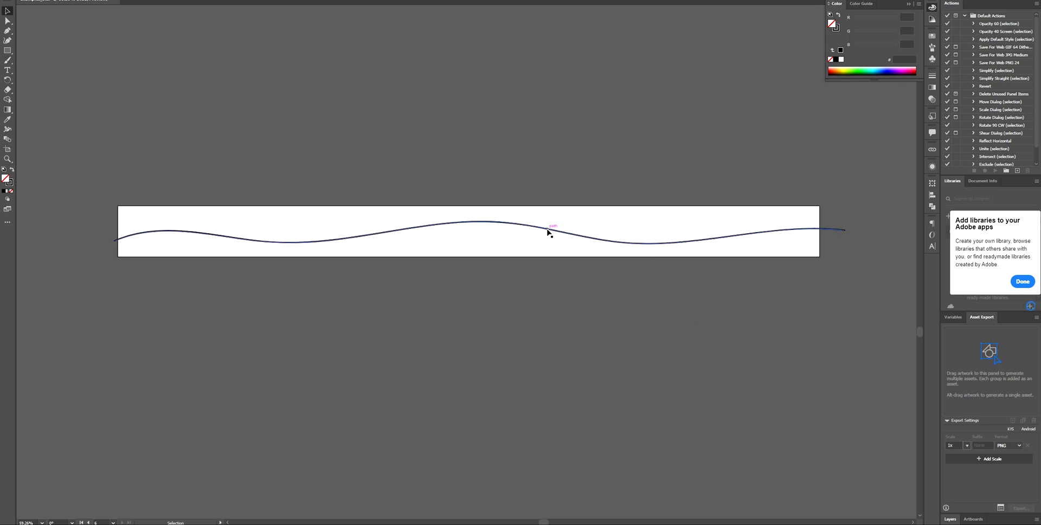
click(550, 232)
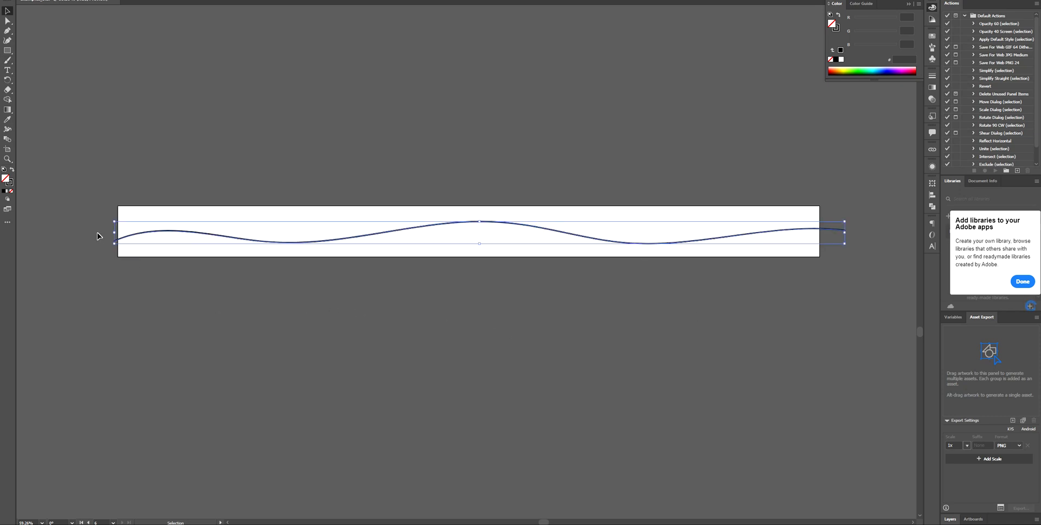
mouse_move(494, 81)
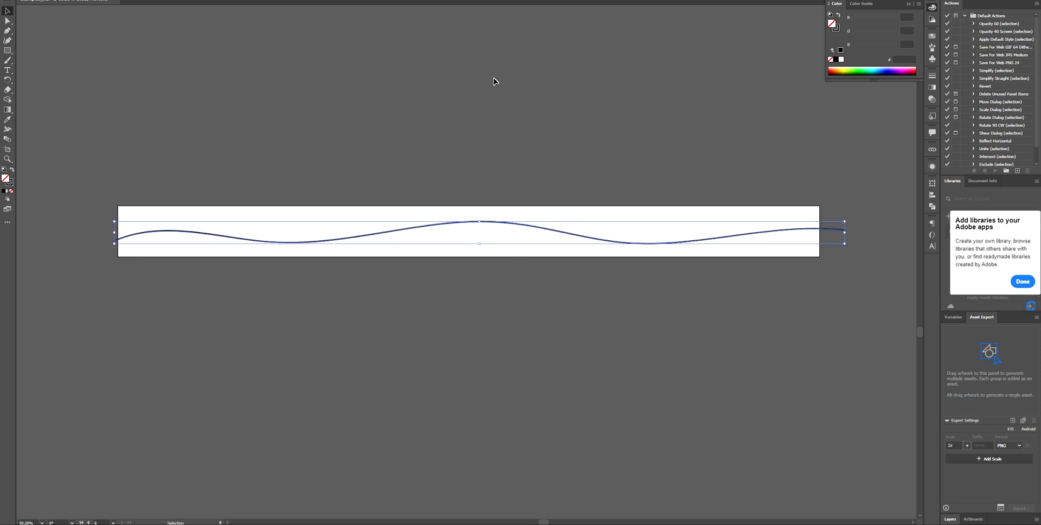
mouse_move(461, 134)
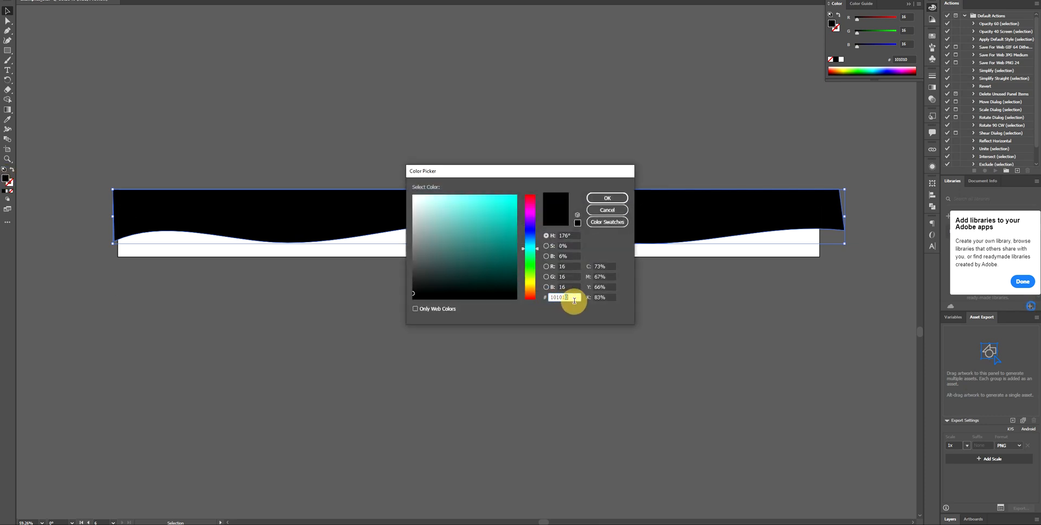
Fill the back wave shape with dark grey hex 323A39.
click(606, 198)
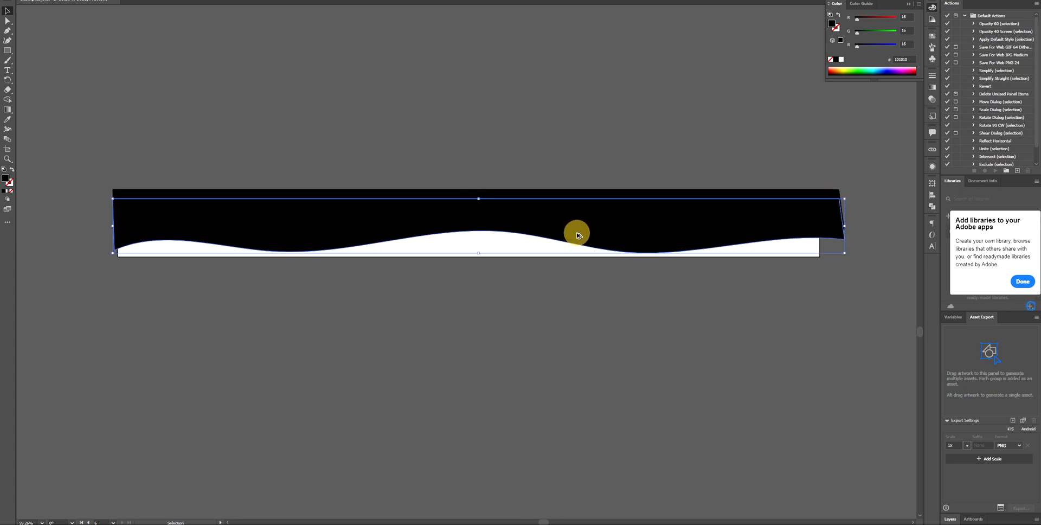
right_click(576, 234)
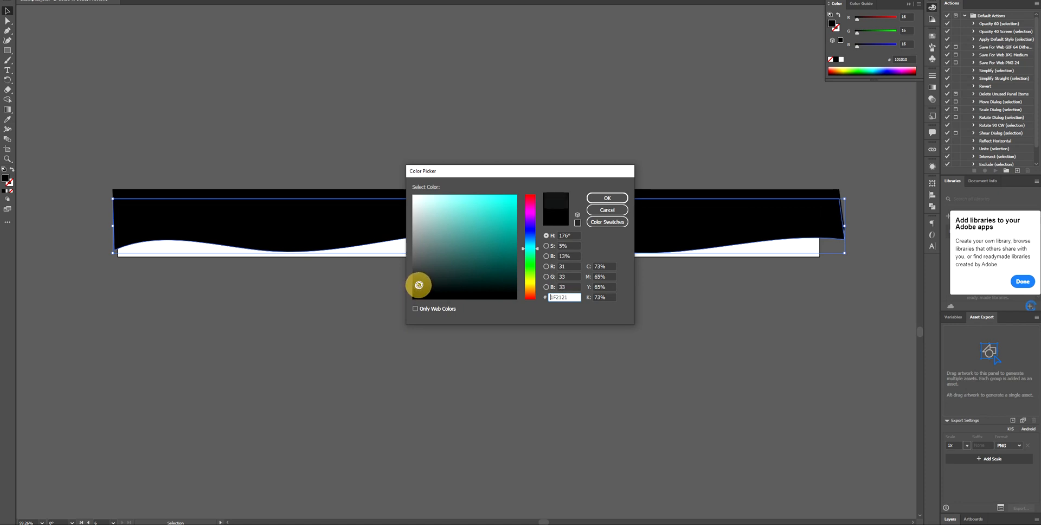
click(460, 234)
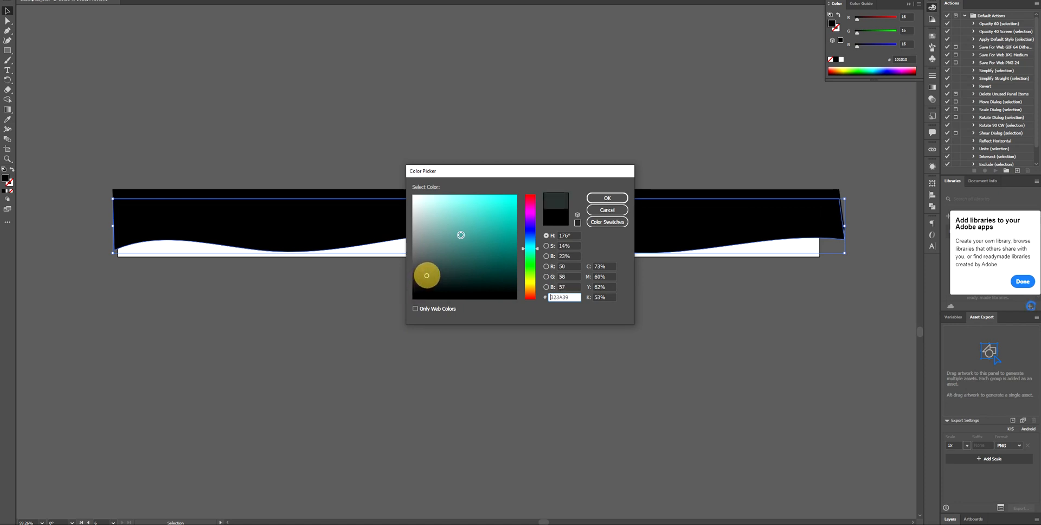
click(606, 196)
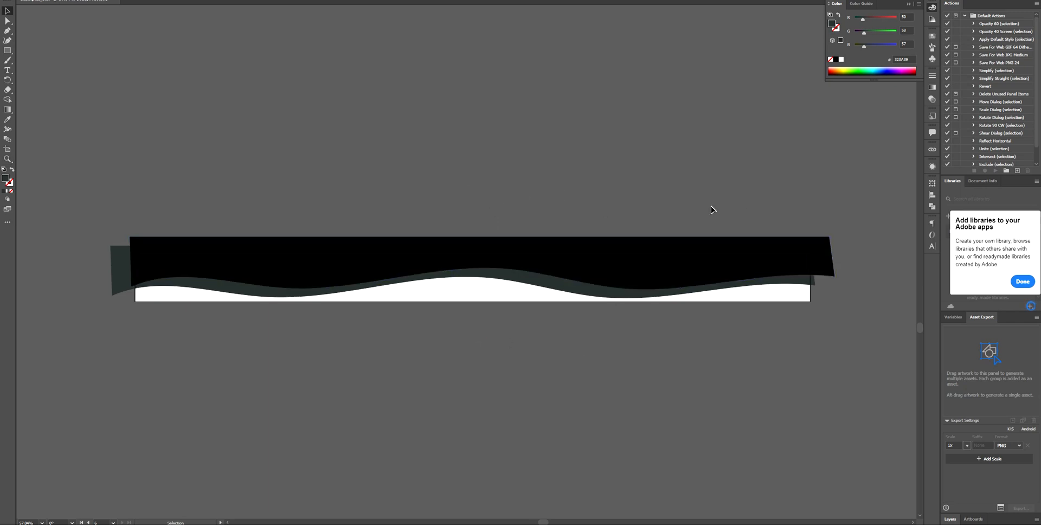
mouse_move(464, 299)
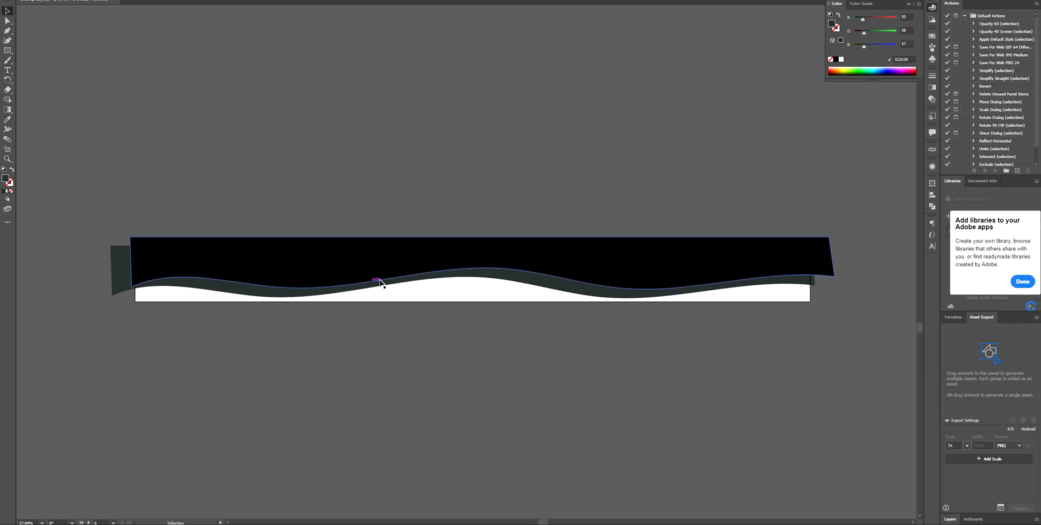
Export the layered wave artboard as an SVG file.
click(54, 131)
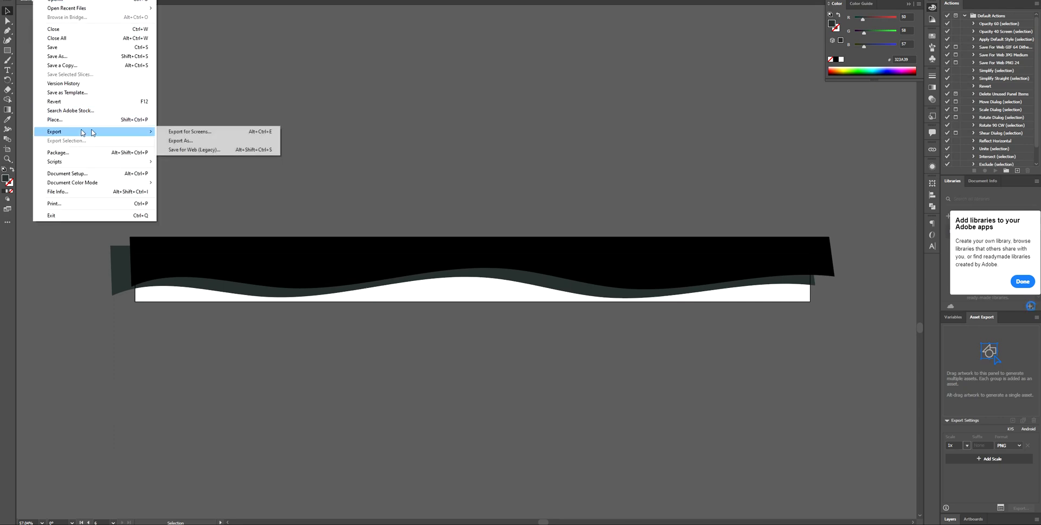
click(179, 140)
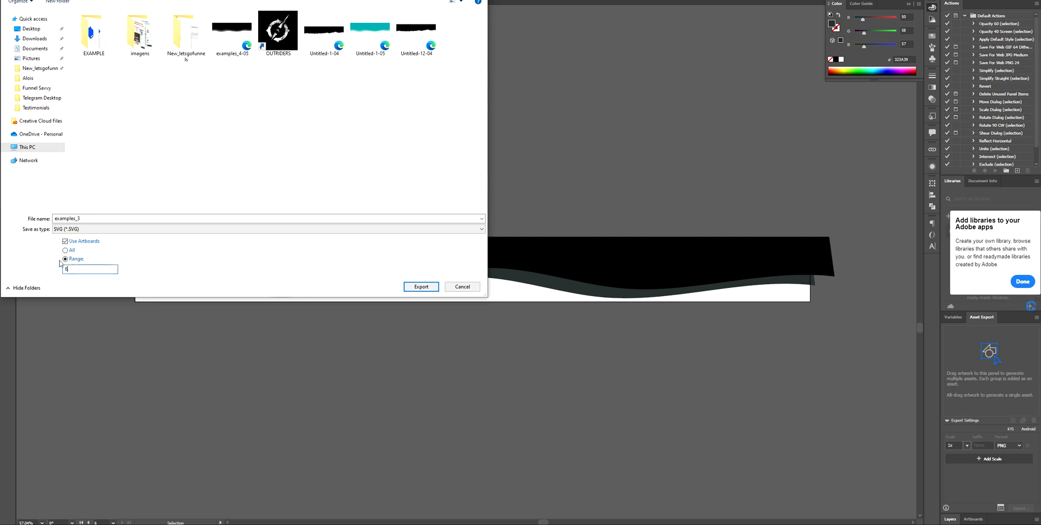
click(421, 287)
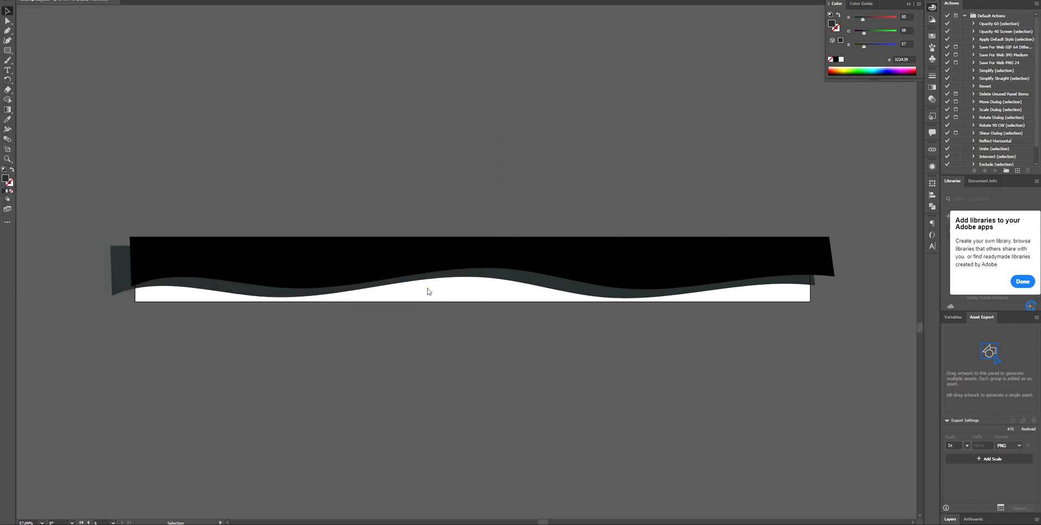
mouse_move(41, 423)
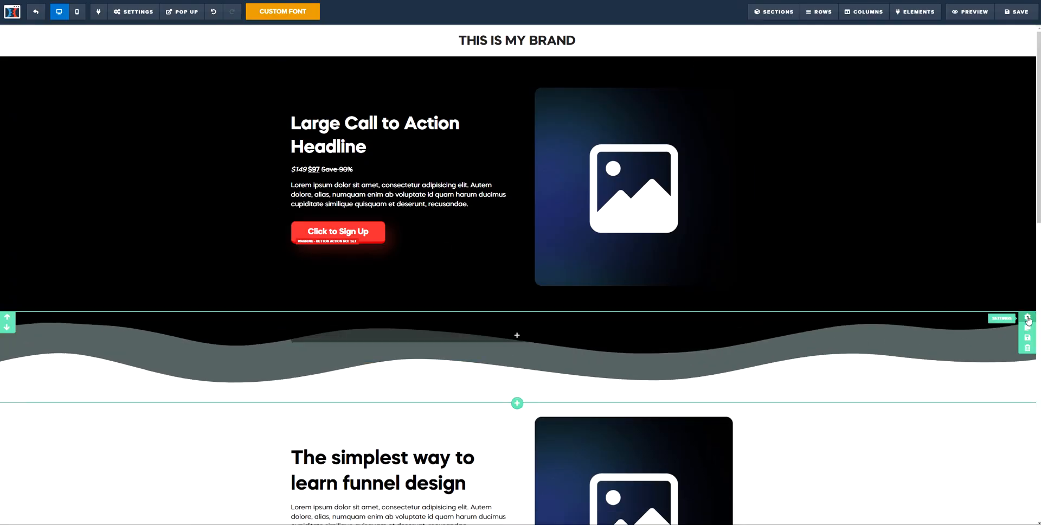
Upload the exported wave SVG as the hero section's background image.
click(1002, 318)
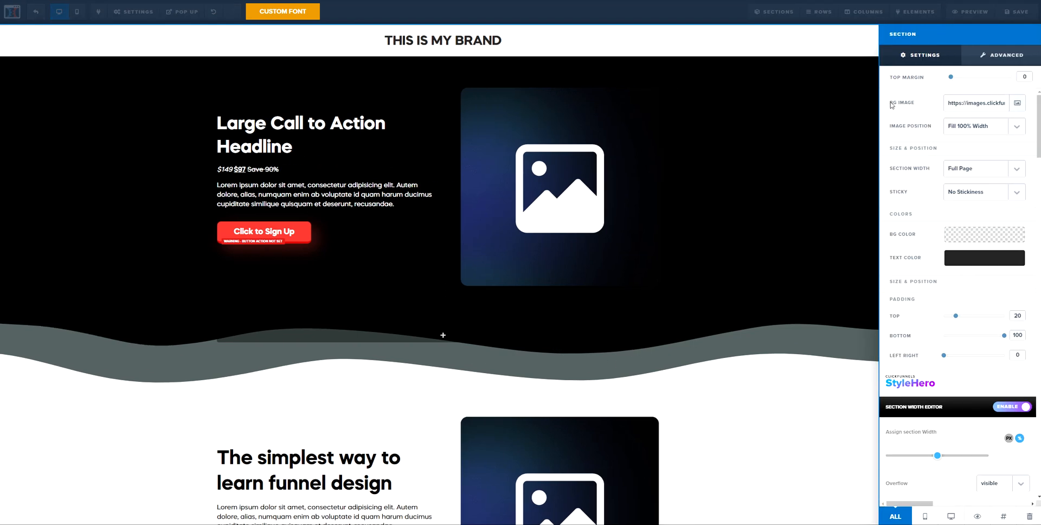
click(1017, 103)
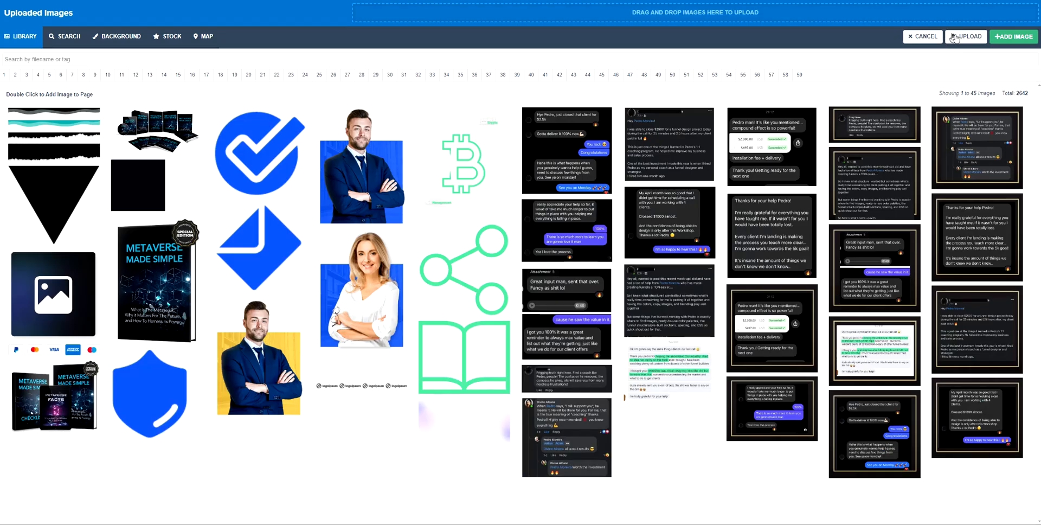
click(964, 36)
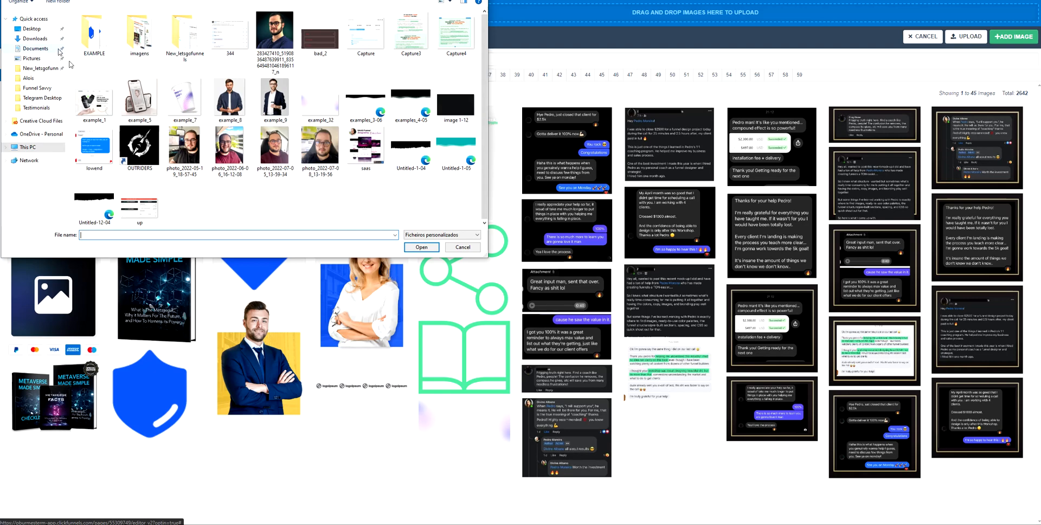
mouse_move(364, 121)
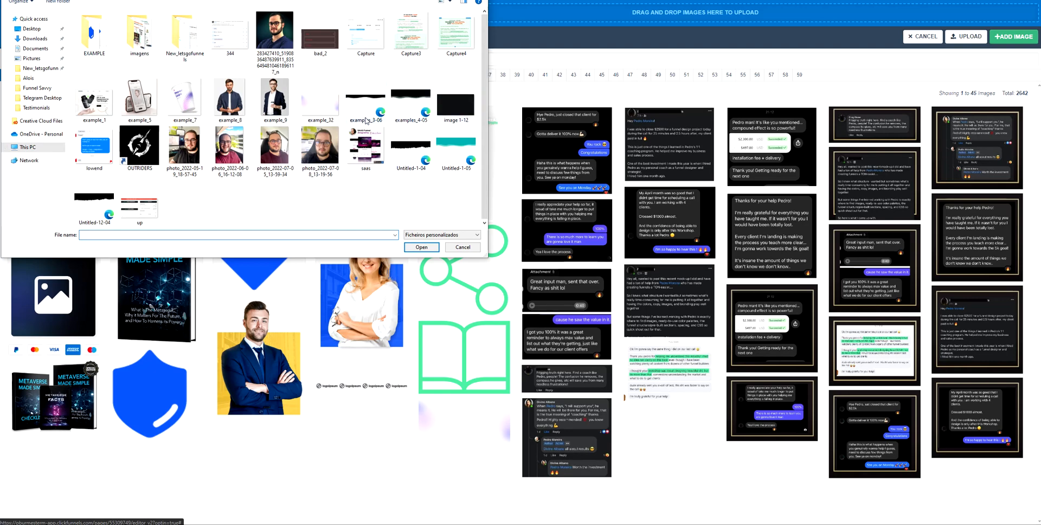
click(365, 100)
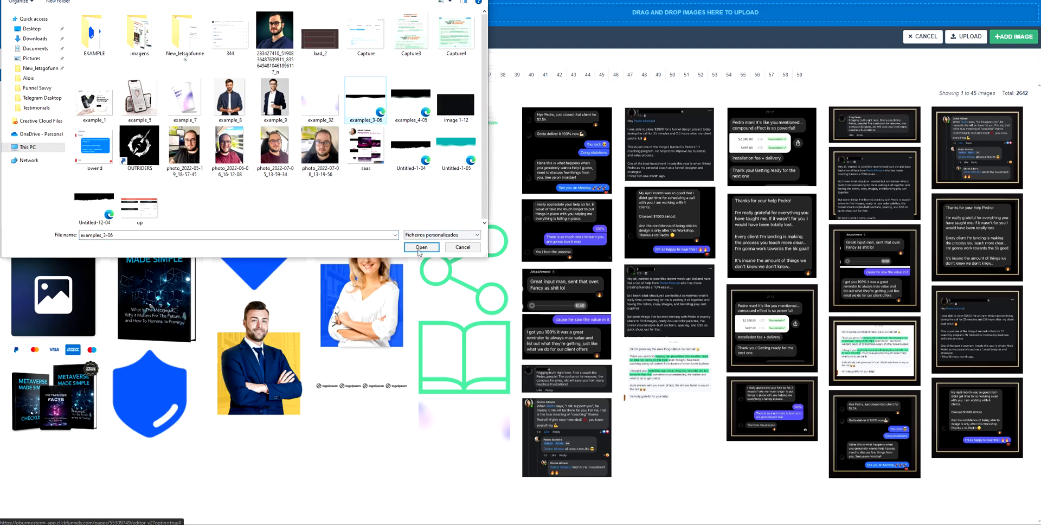
click(421, 246)
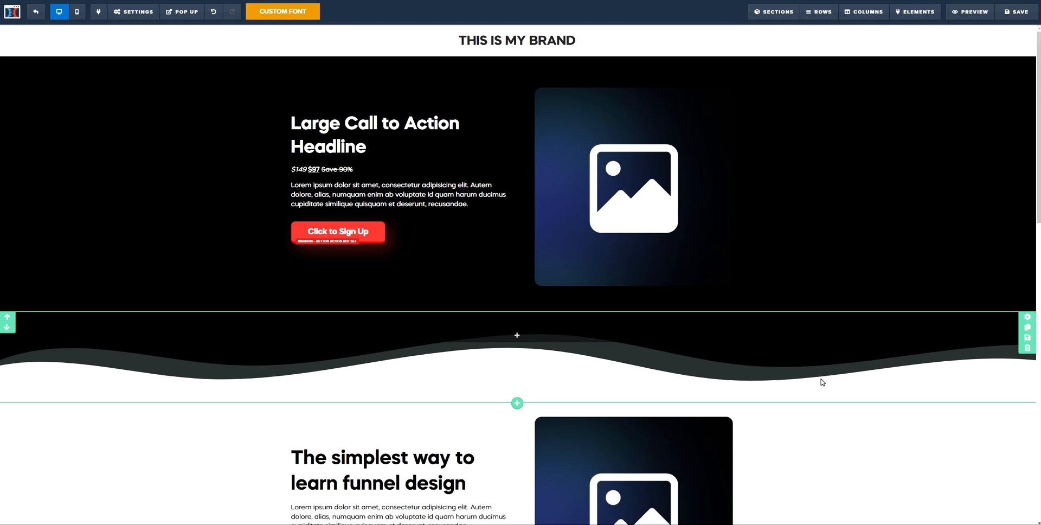
click(1027, 316)
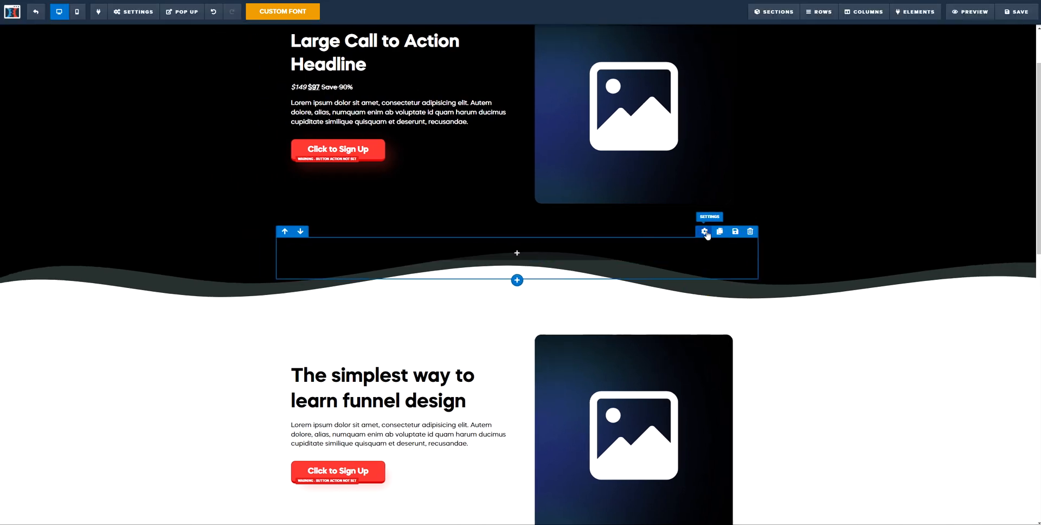
Add an empty section with a blank row beneath the wave section.
click(704, 231)
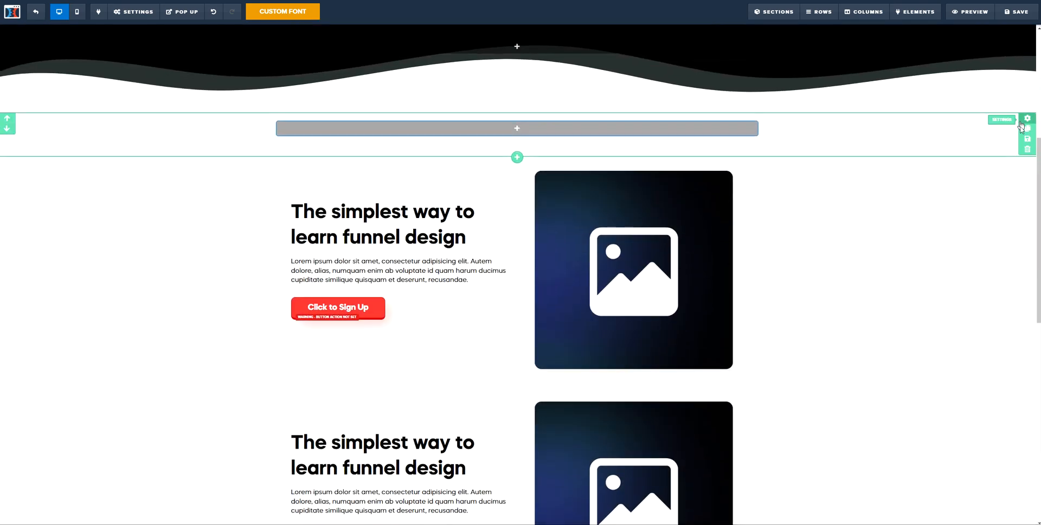
Set the new section's wave background image to Fill 100% Width & Height.
click(1026, 119)
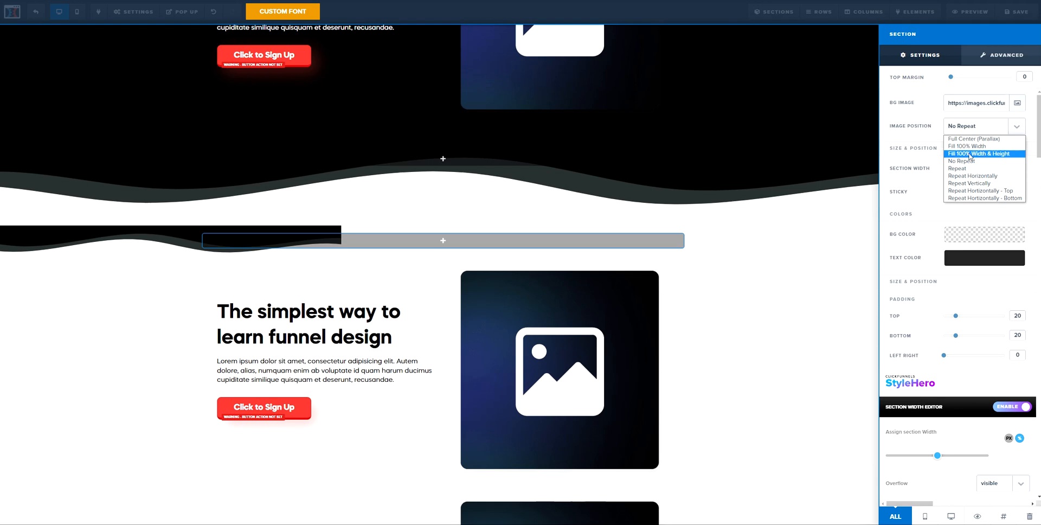
click(969, 146)
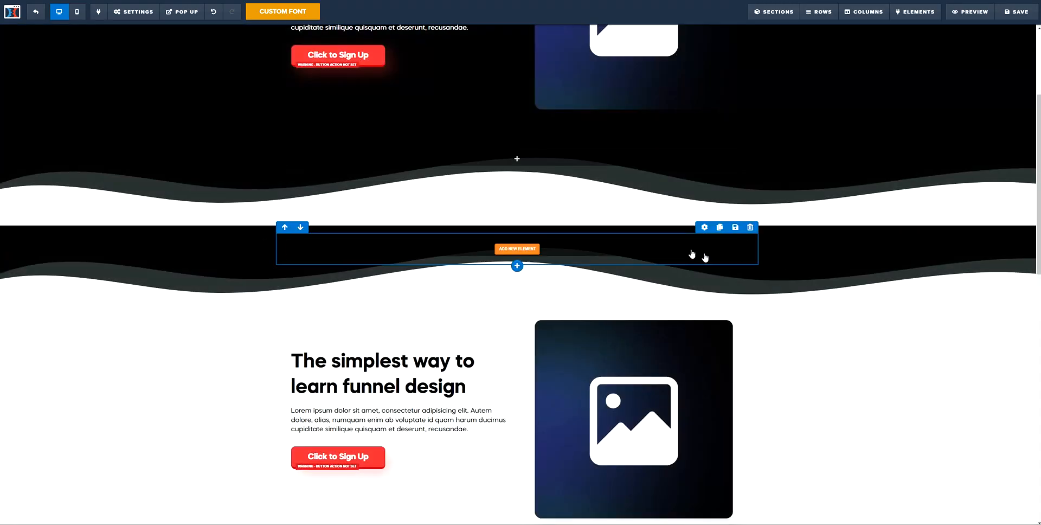
Delete the duplicate wave section and scroll to review the hero.
click(704, 227)
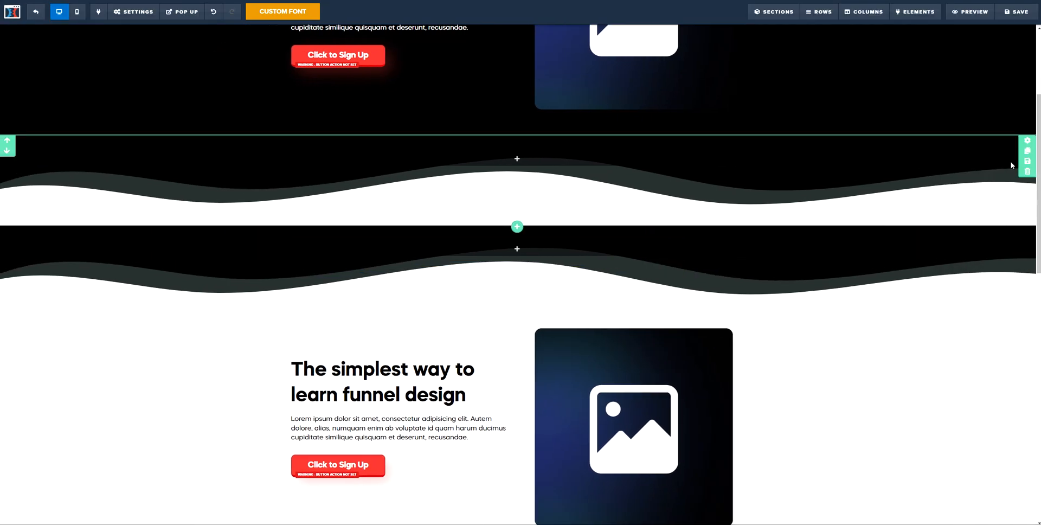
scroll(down, 3)
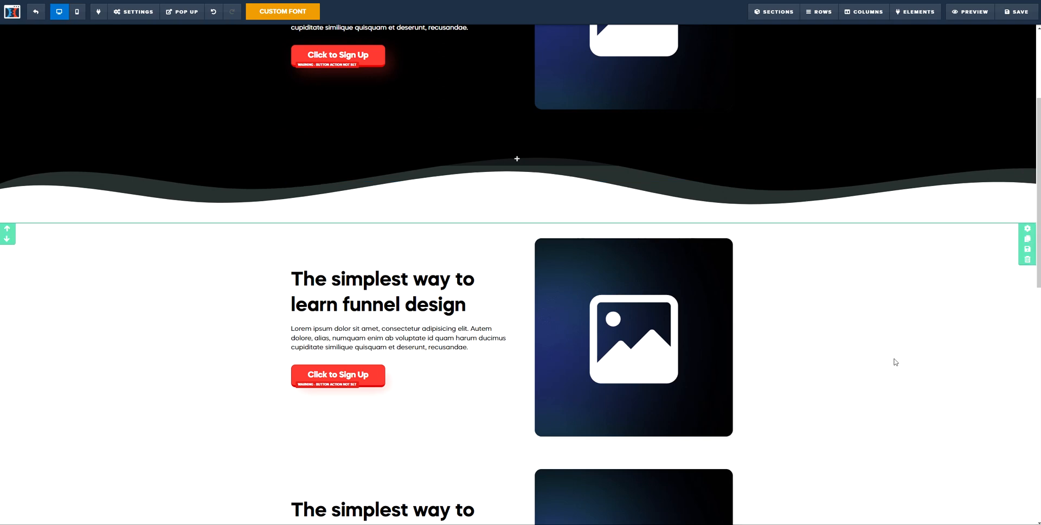
scroll(up, 3)
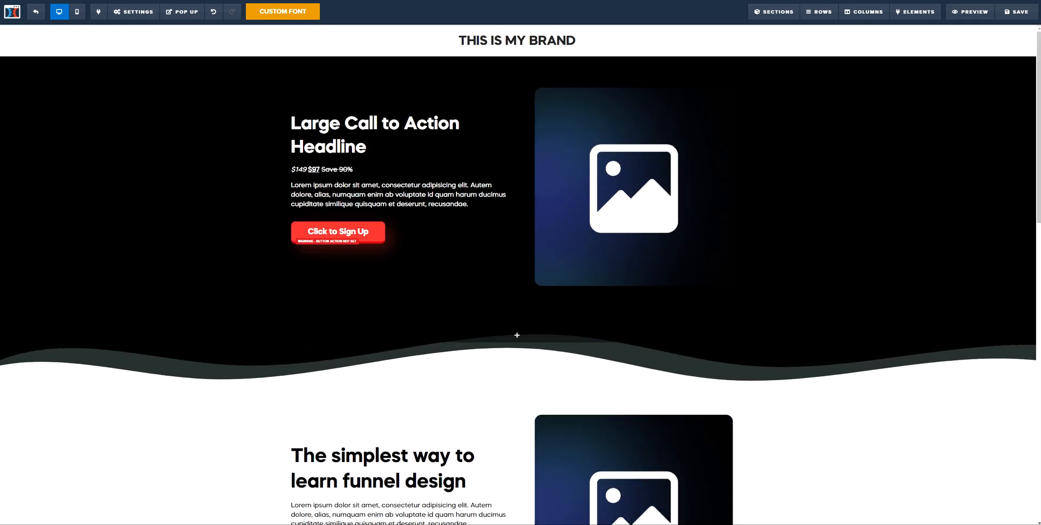